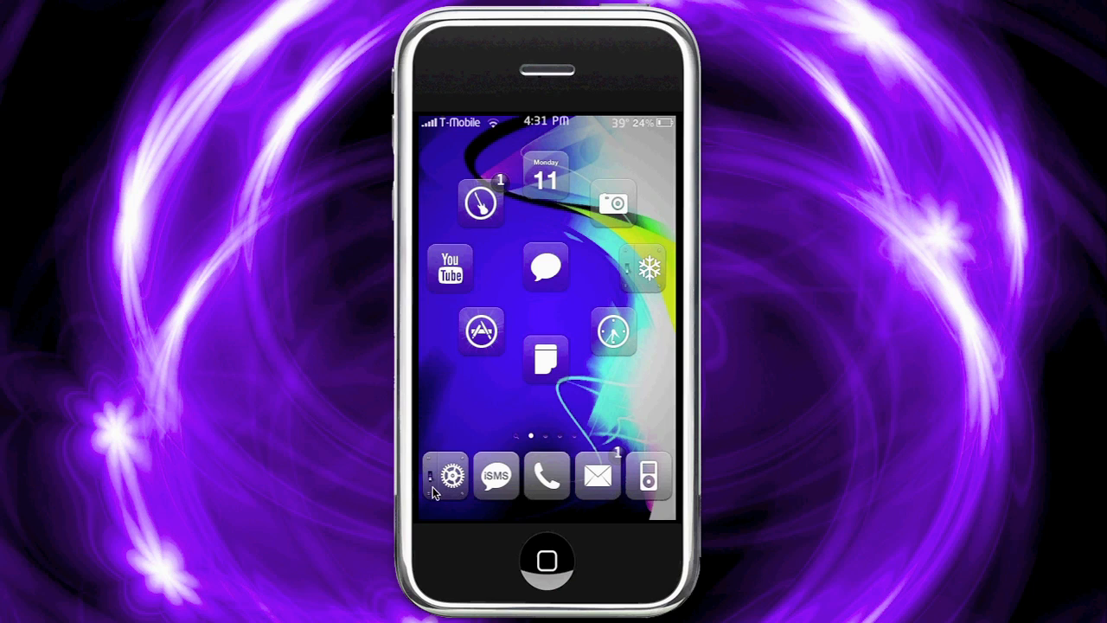
mouse_move(629, 487)
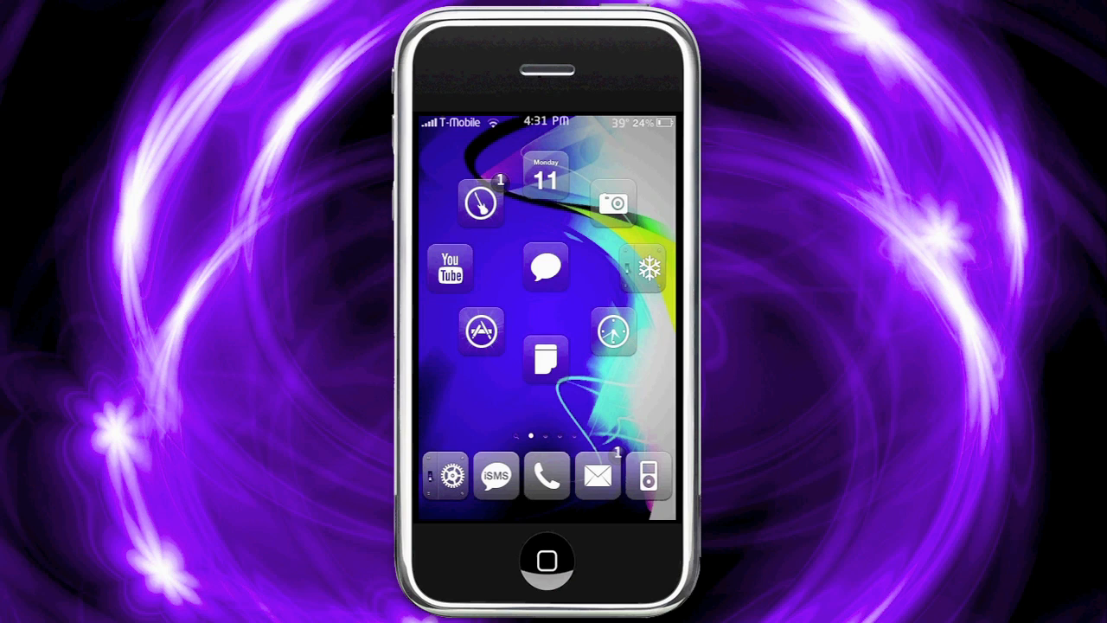
- Scroll down the Settings list to reach and open the Infinidock preferences
scroll(left, 3)
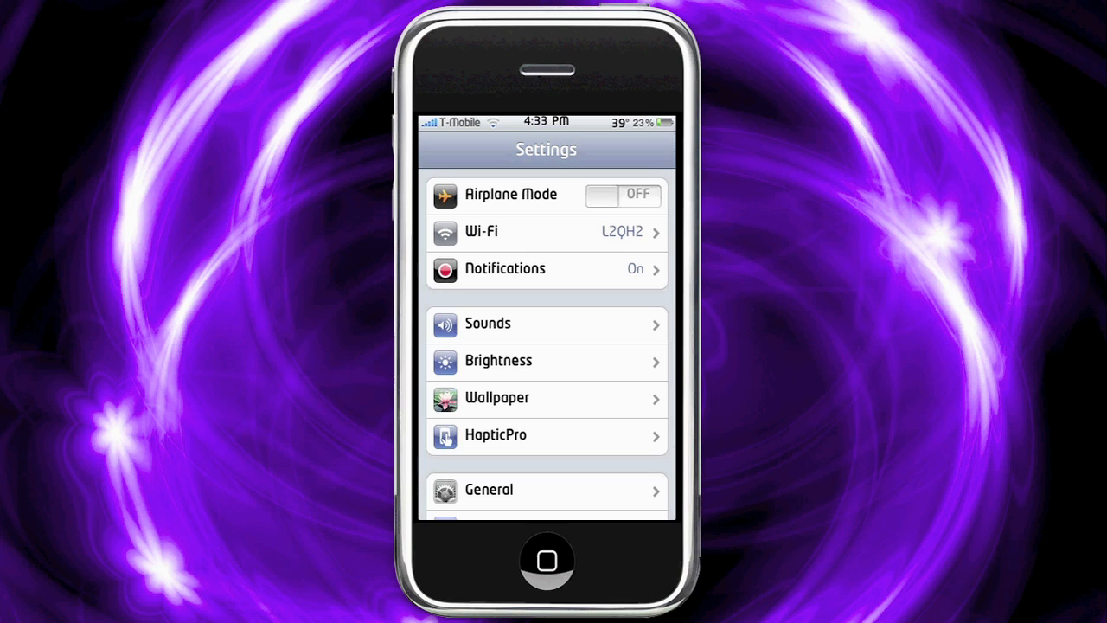
scroll(down, 3)
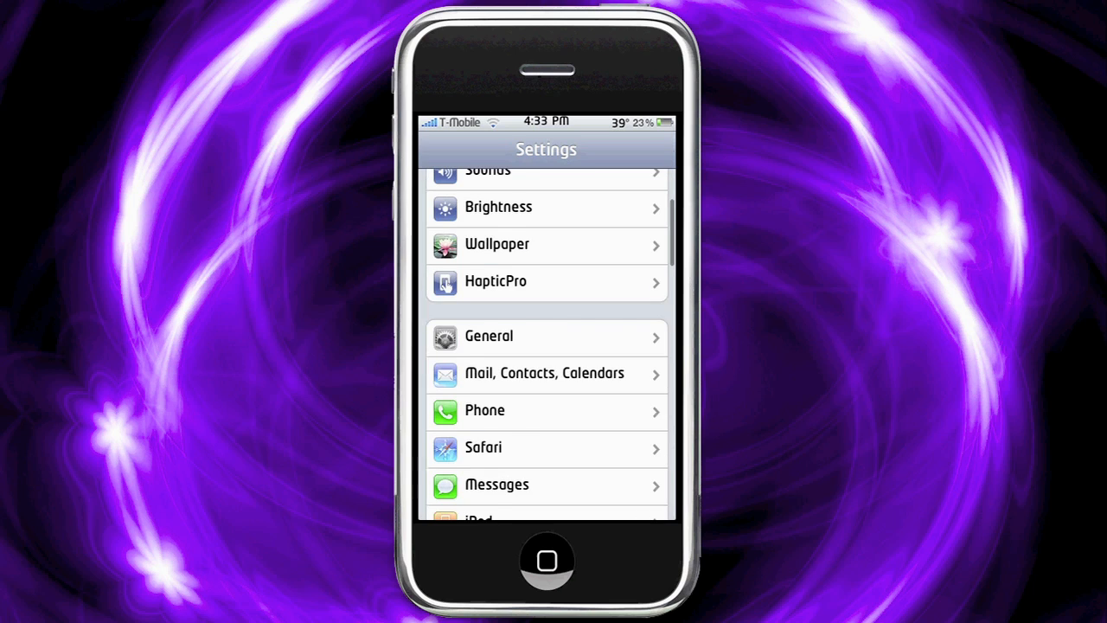
scroll(down, 3)
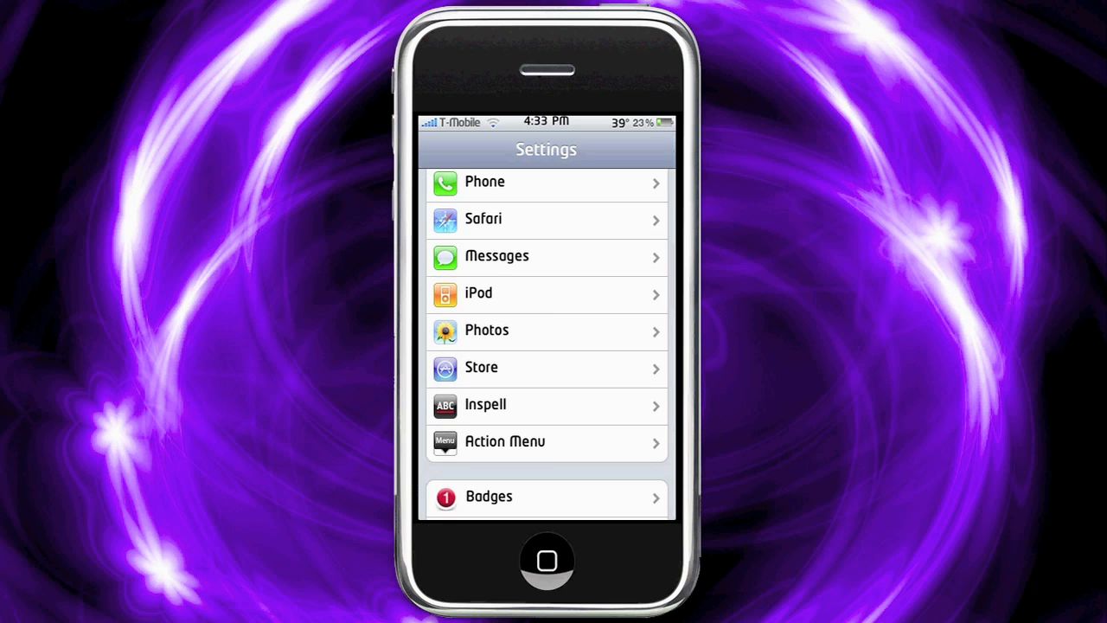
scroll(down, 3)
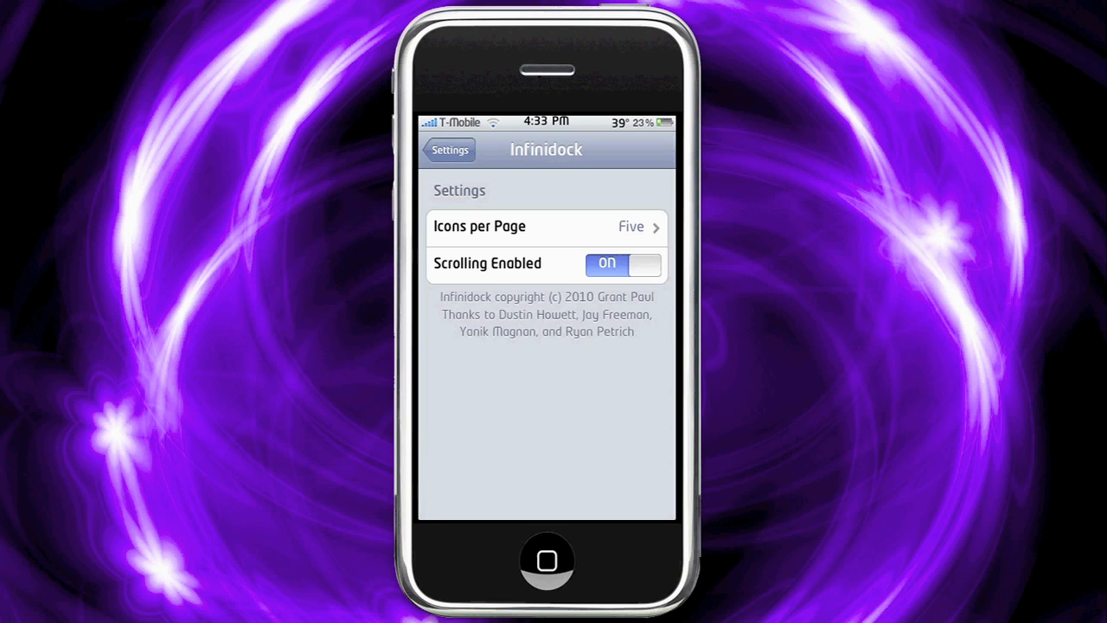
- Open Infinidock's Icons per Page choices (One through Ten, Five checked) and scroll to One
click(546, 226)
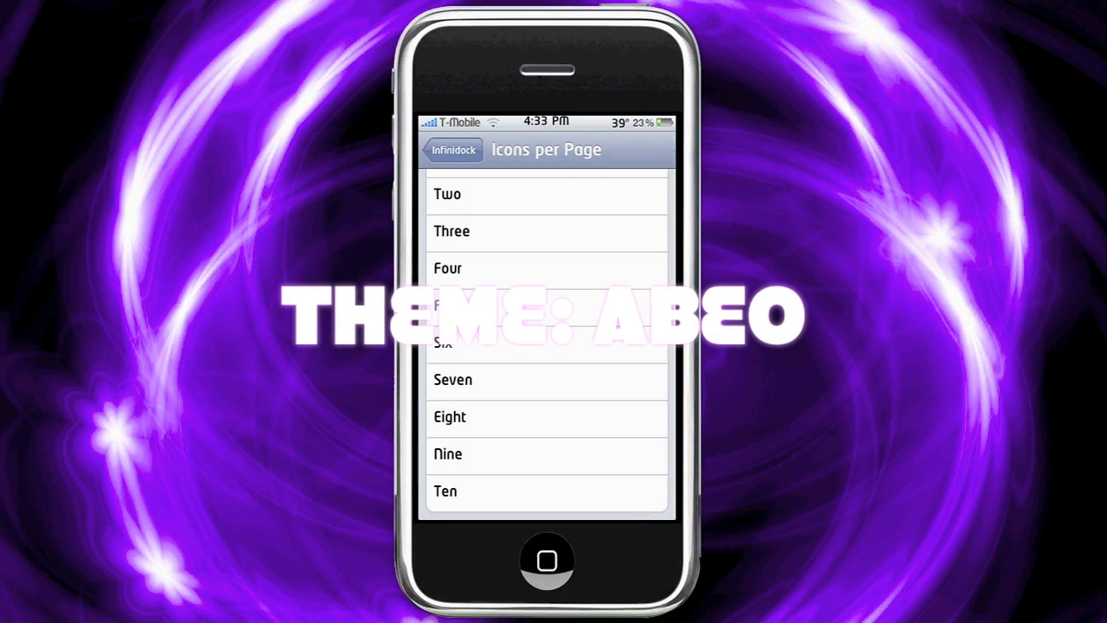
click(547, 306)
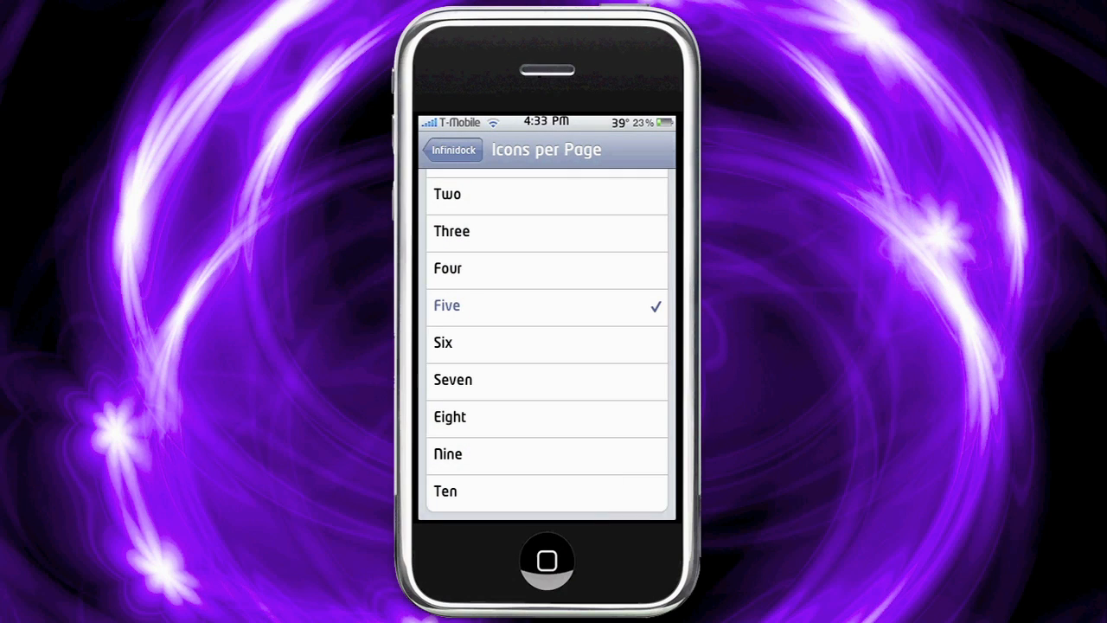
scroll(down, 3)
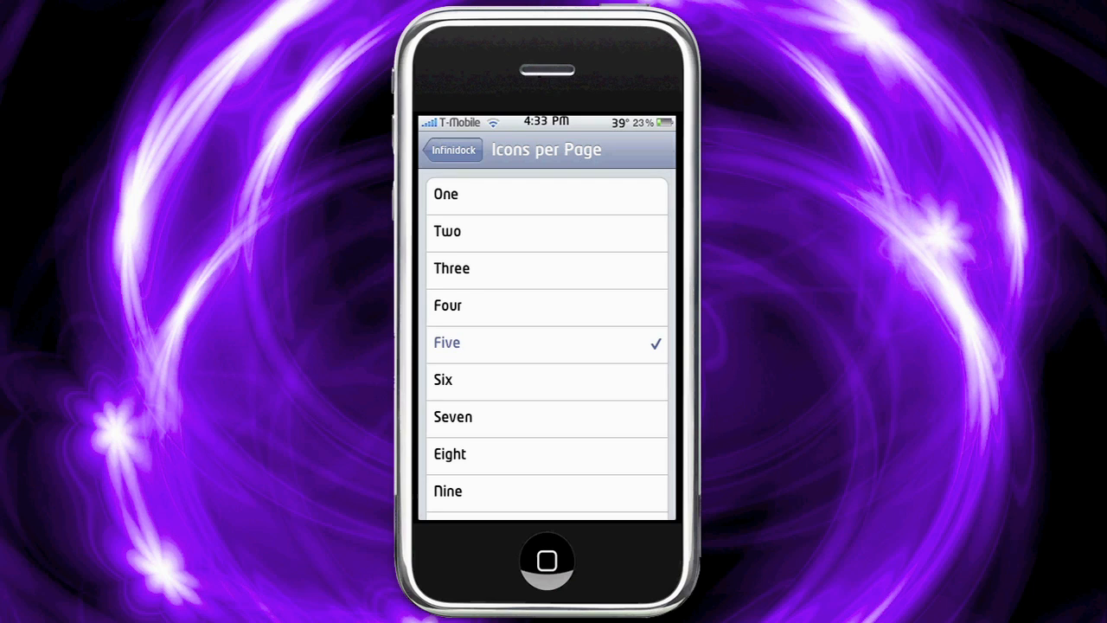
mouse_move(533, 72)
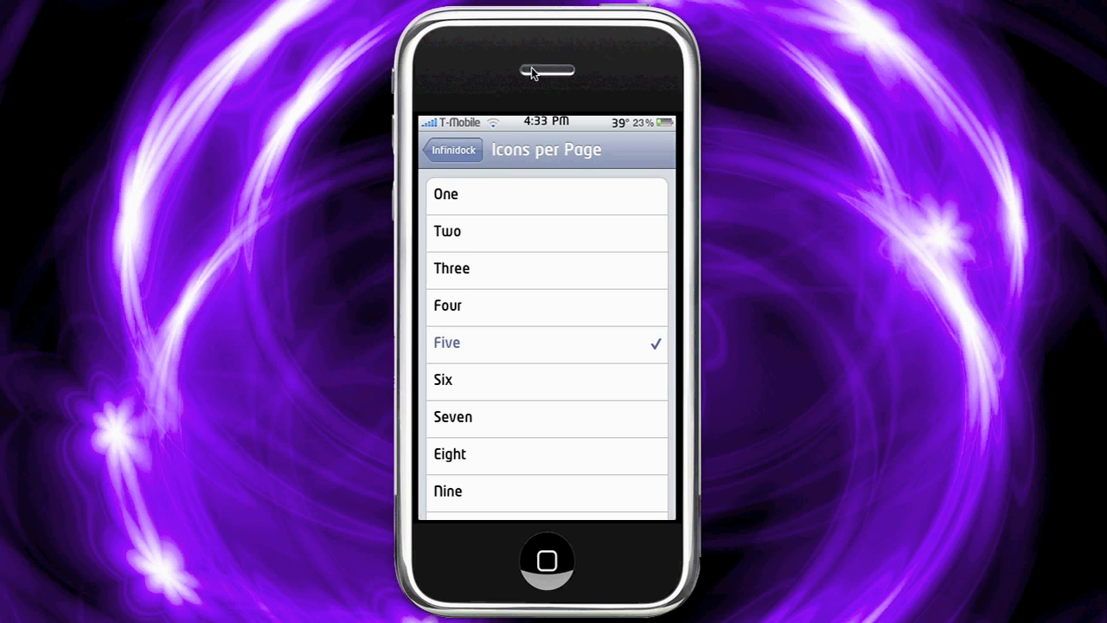
mouse_move(507, 195)
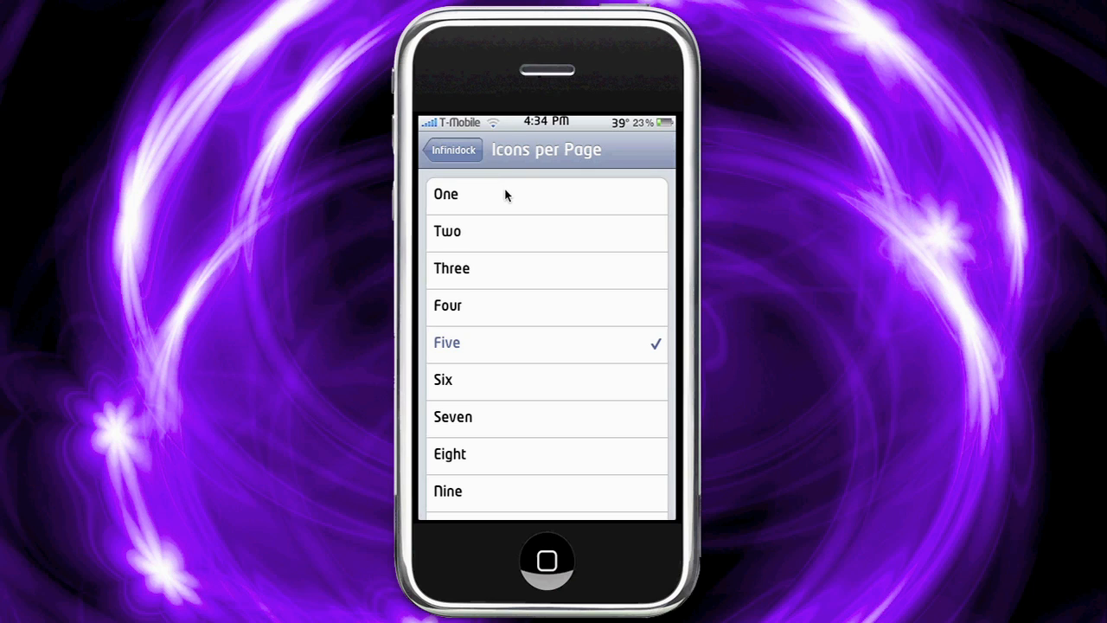
- Select One for Icons per Page and go back to the Infinidock page
click(446, 194)
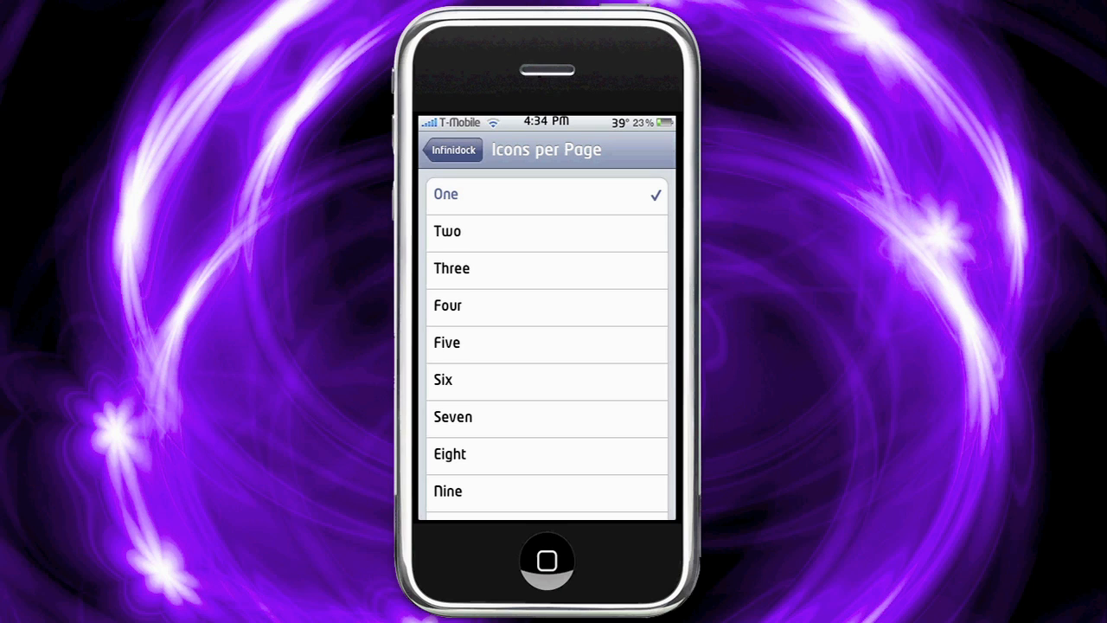
click(452, 150)
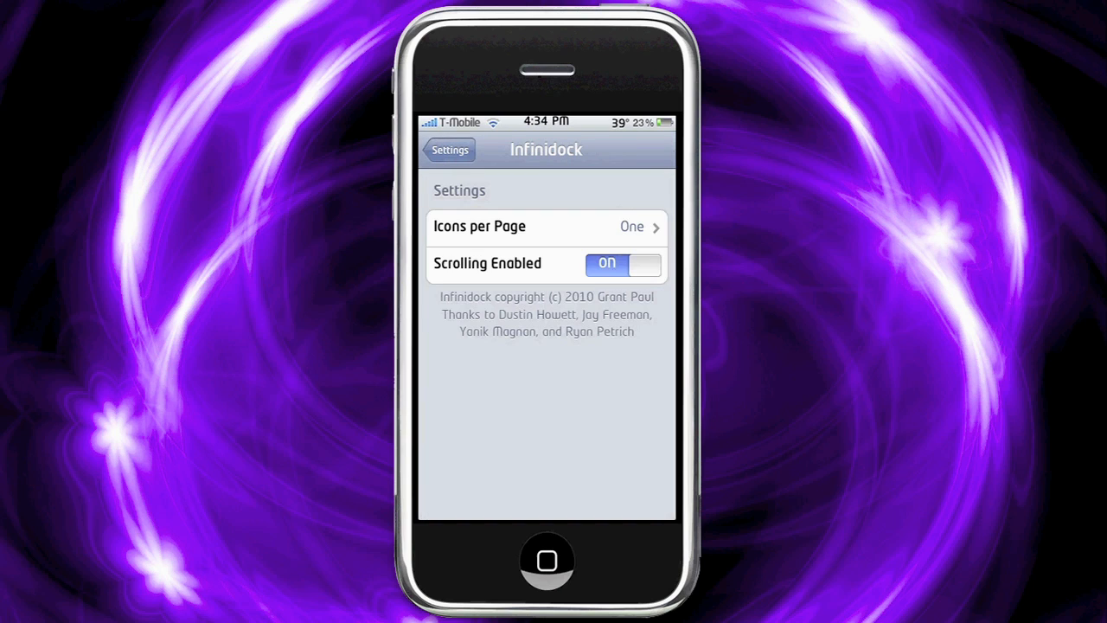